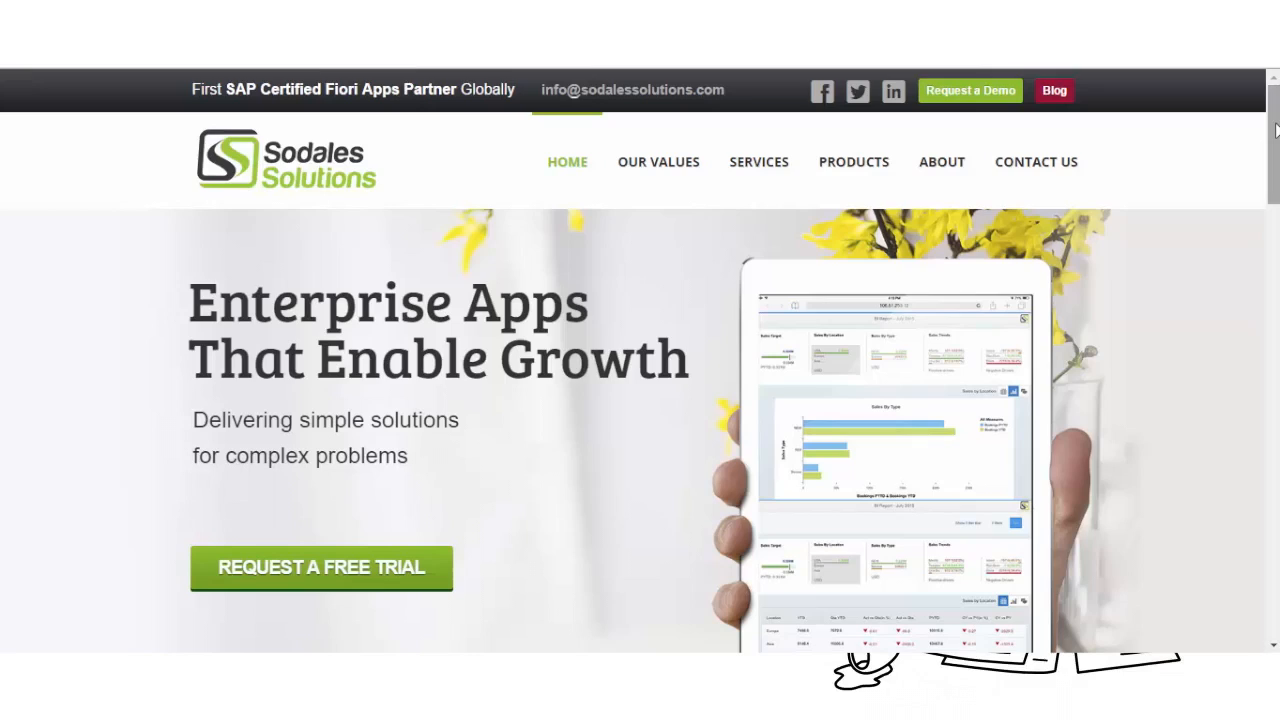
- Scroll the homepage down to the Global Portfolio and Industries Served sections
scroll("down", 3)
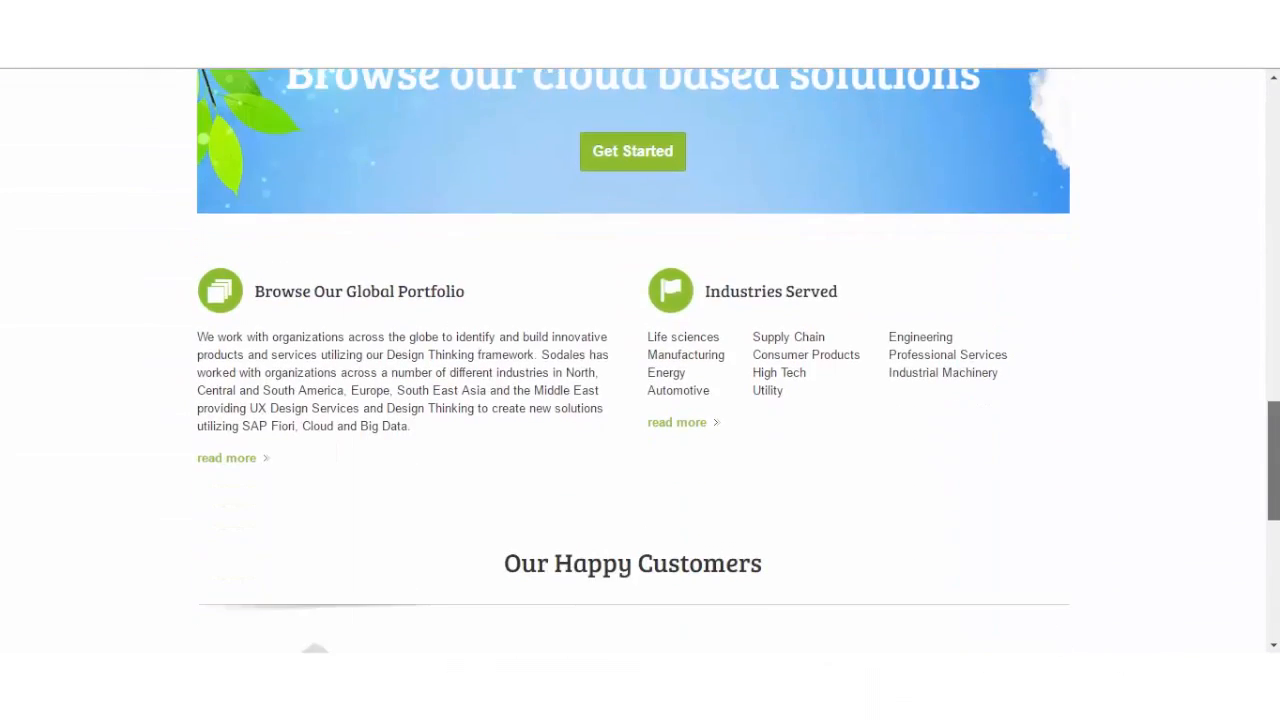
scroll("down", 3)
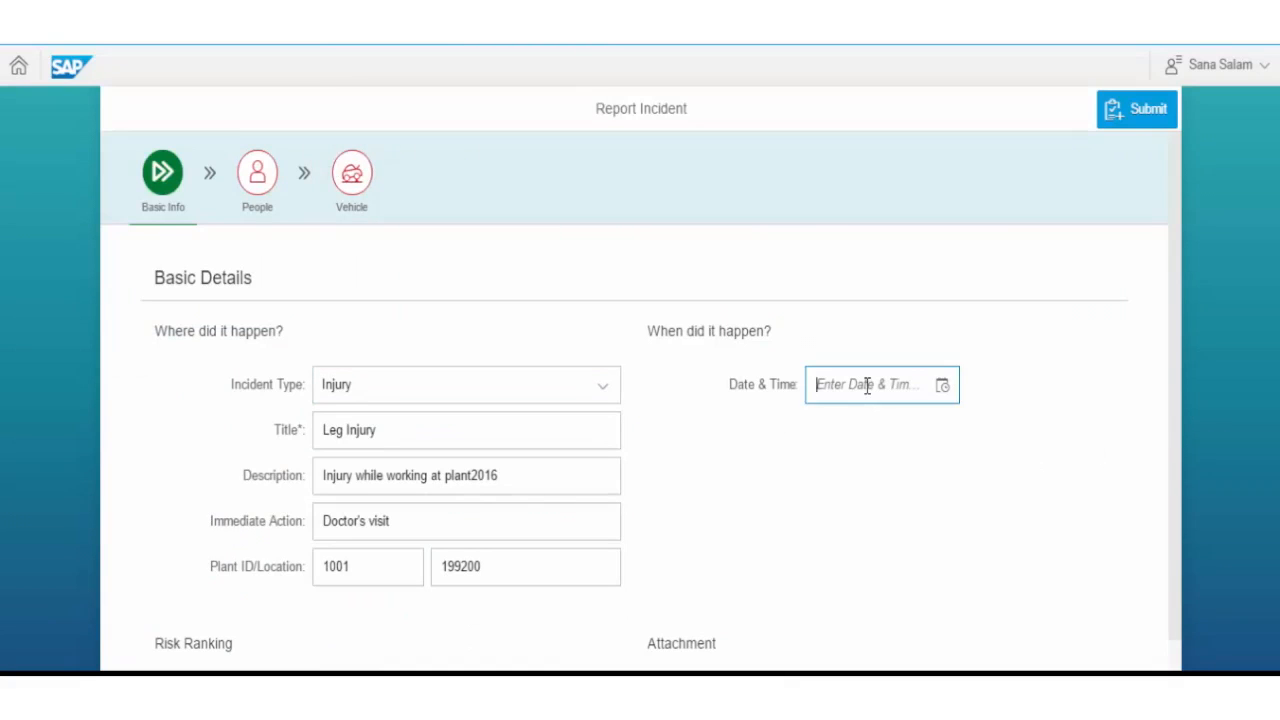
- Enter 8/14/2016 as the incident date and advance to the People step
type("8/14/2016")
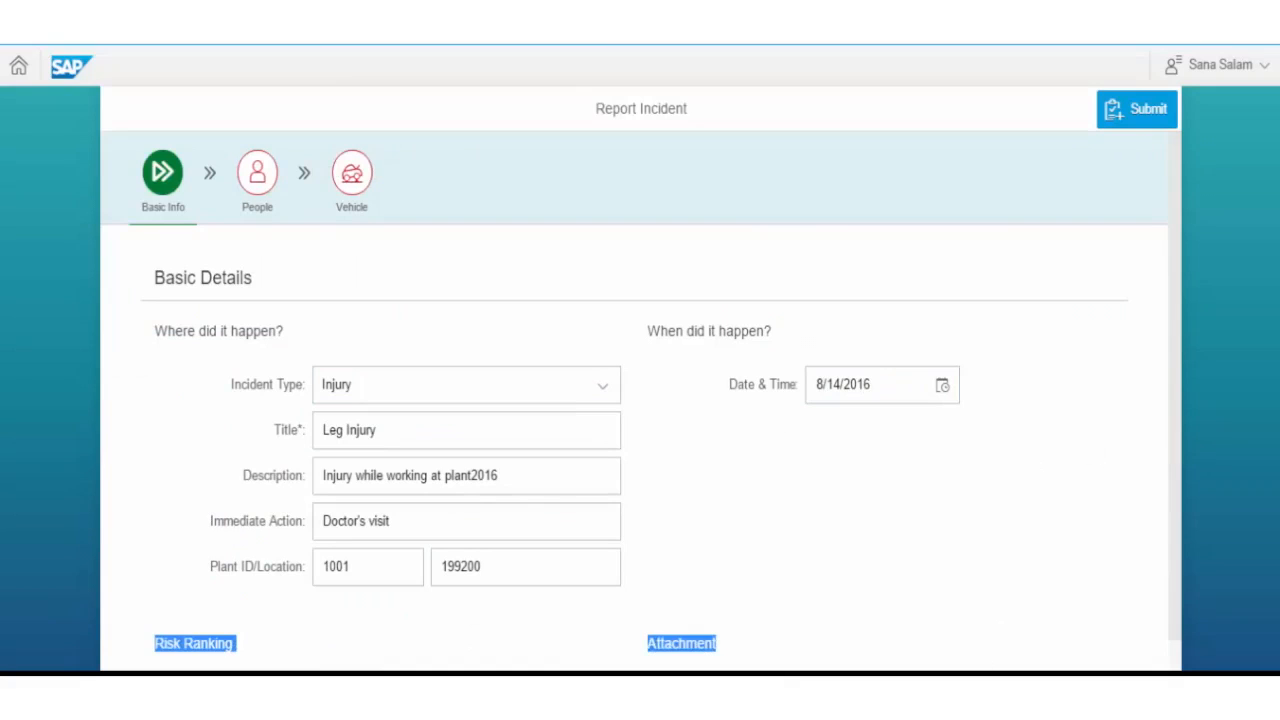
scroll("down", 3)
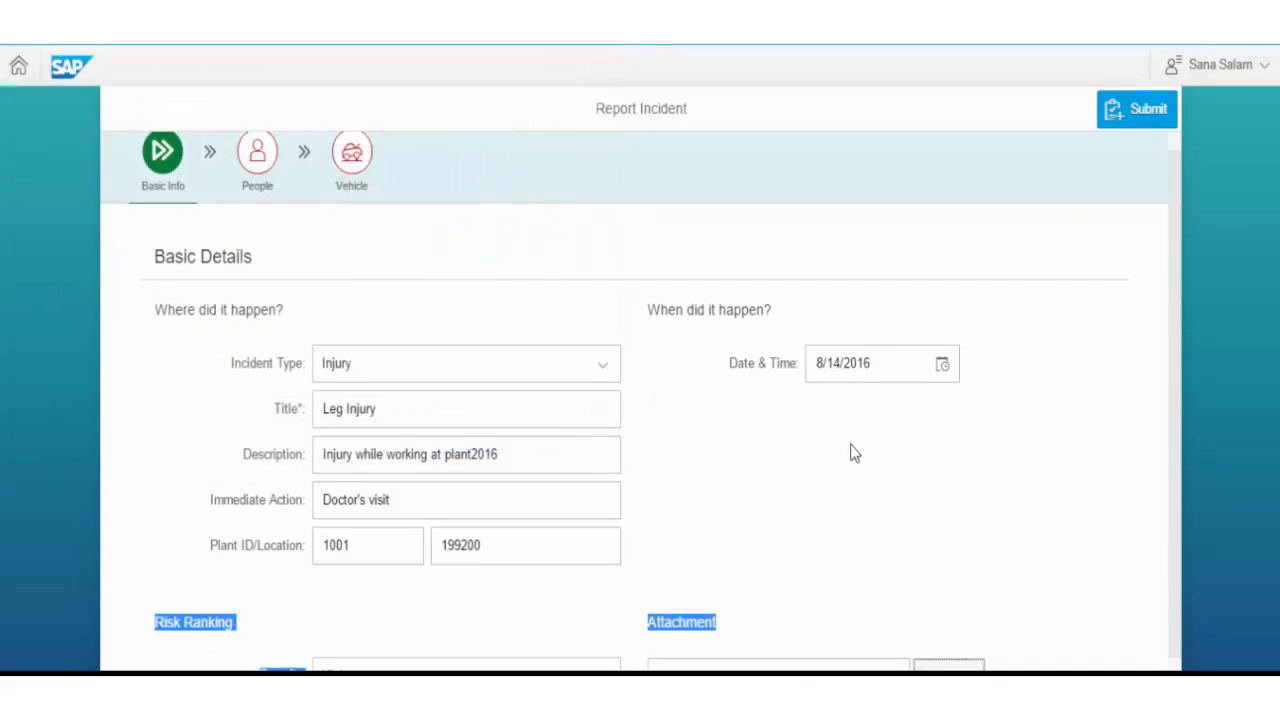
left_click(257, 165)
type("Frank")
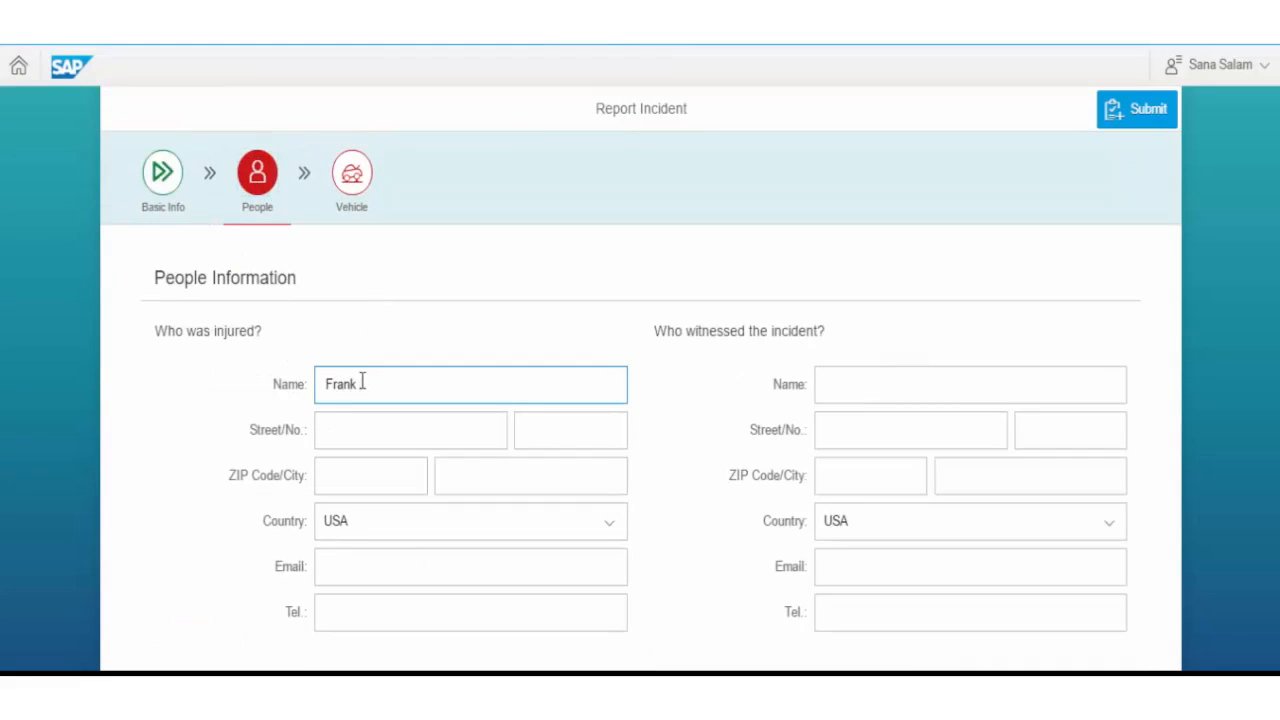
type("Peter")
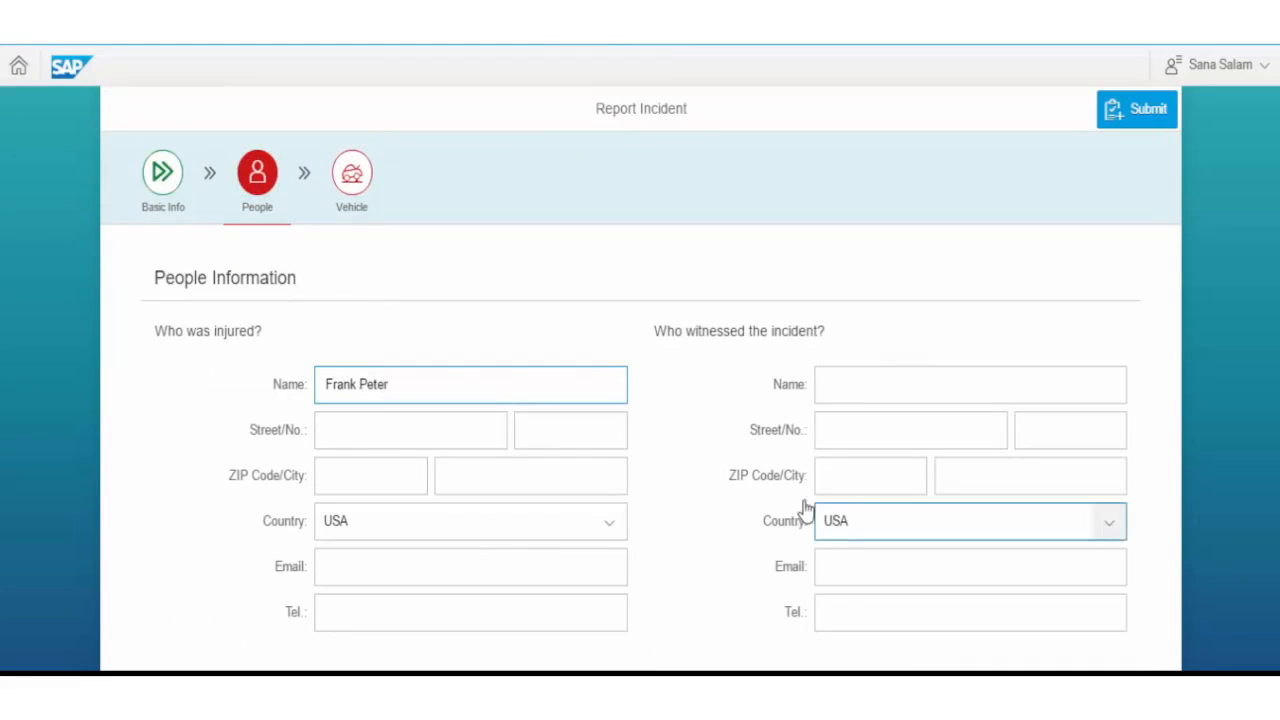
left_click(351, 172)
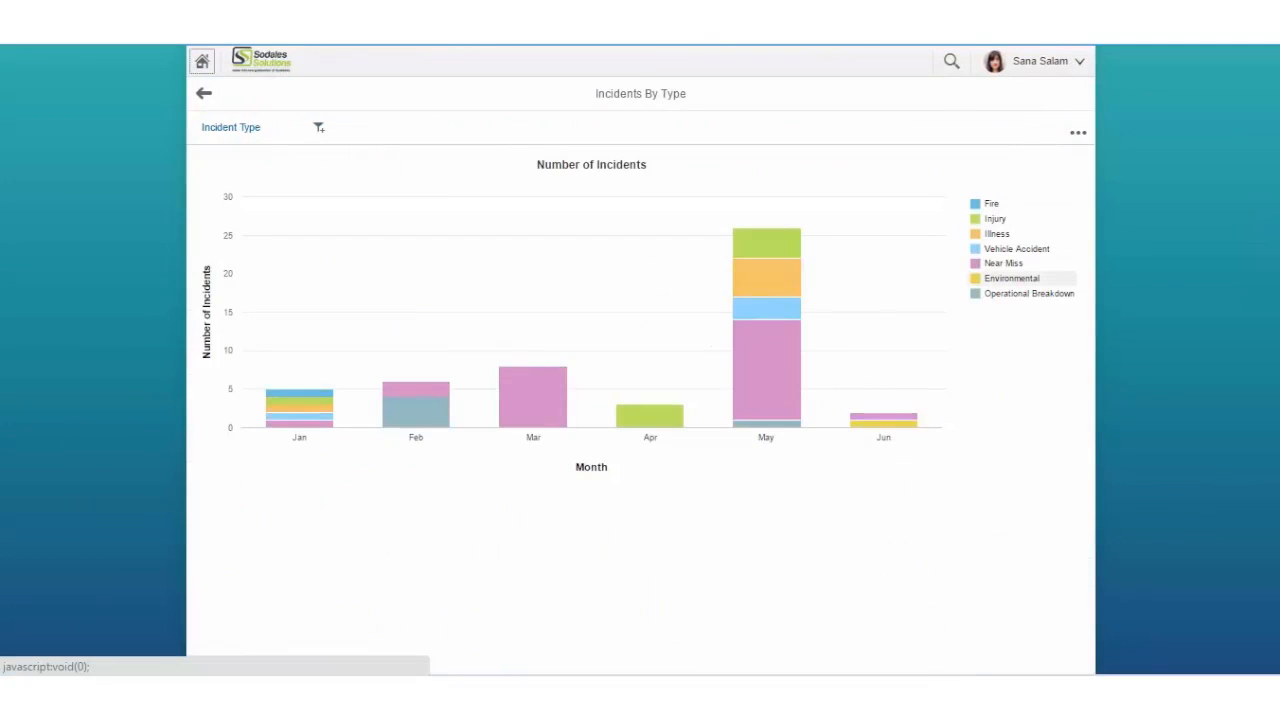
left_click(204, 93)
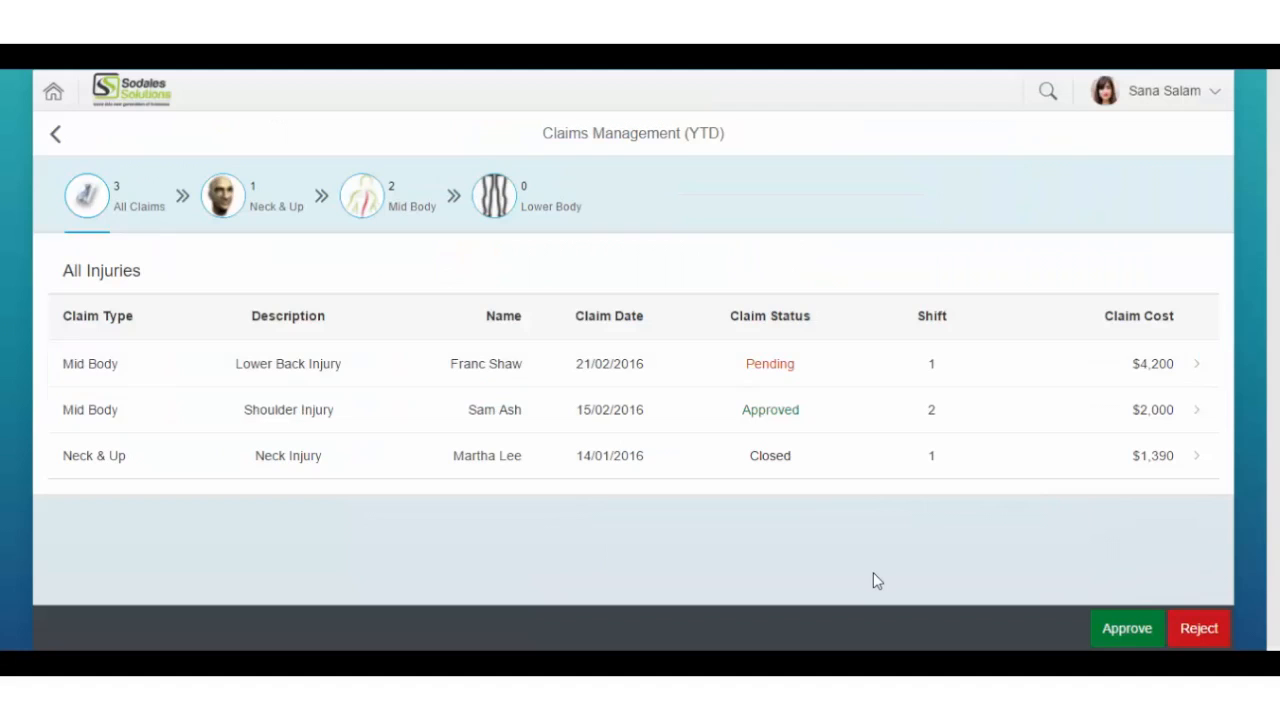
mouse_move(903, 383)
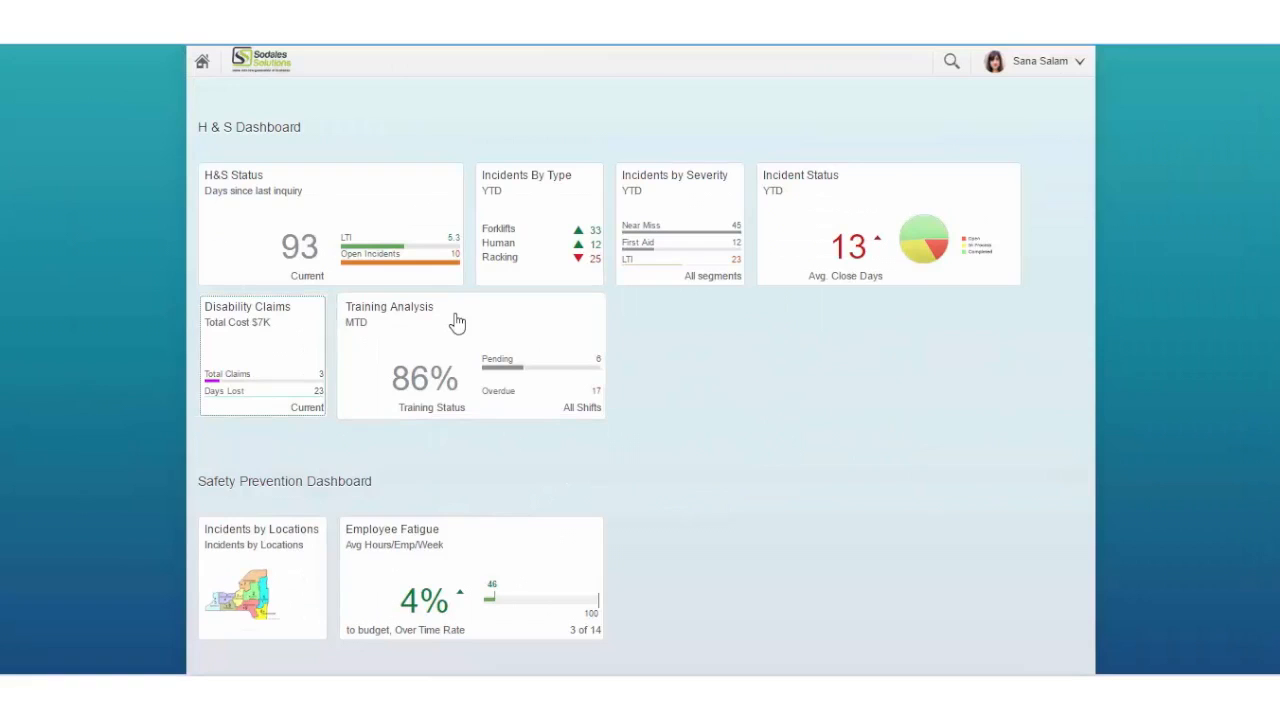
left_click(430, 355)
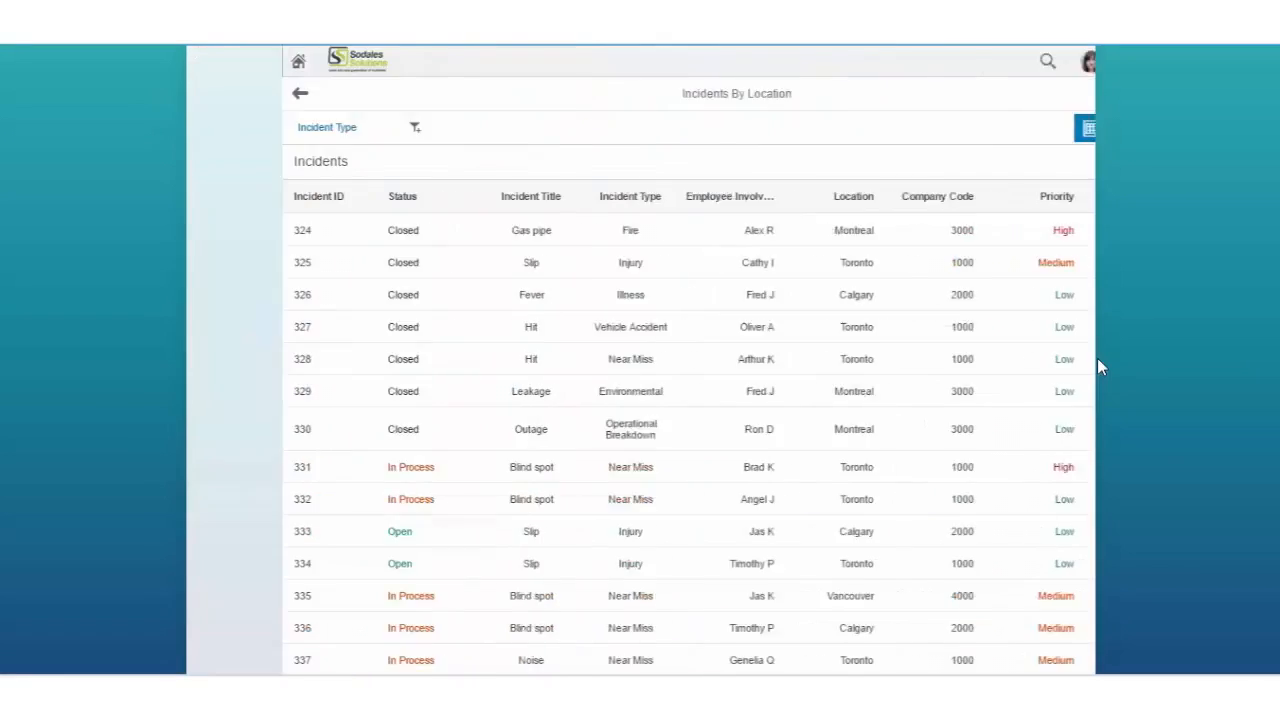
- Switch Incidents By Location from the table to the per-city bar chart
left_click(936, 127)
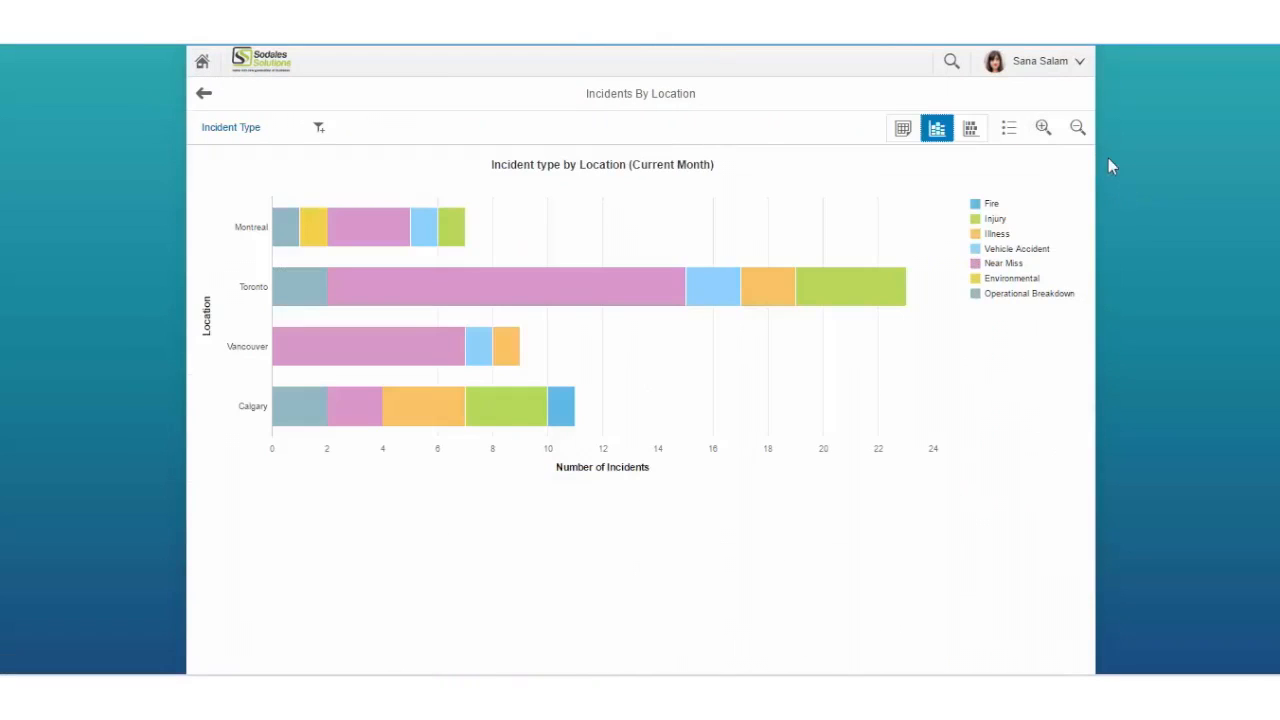